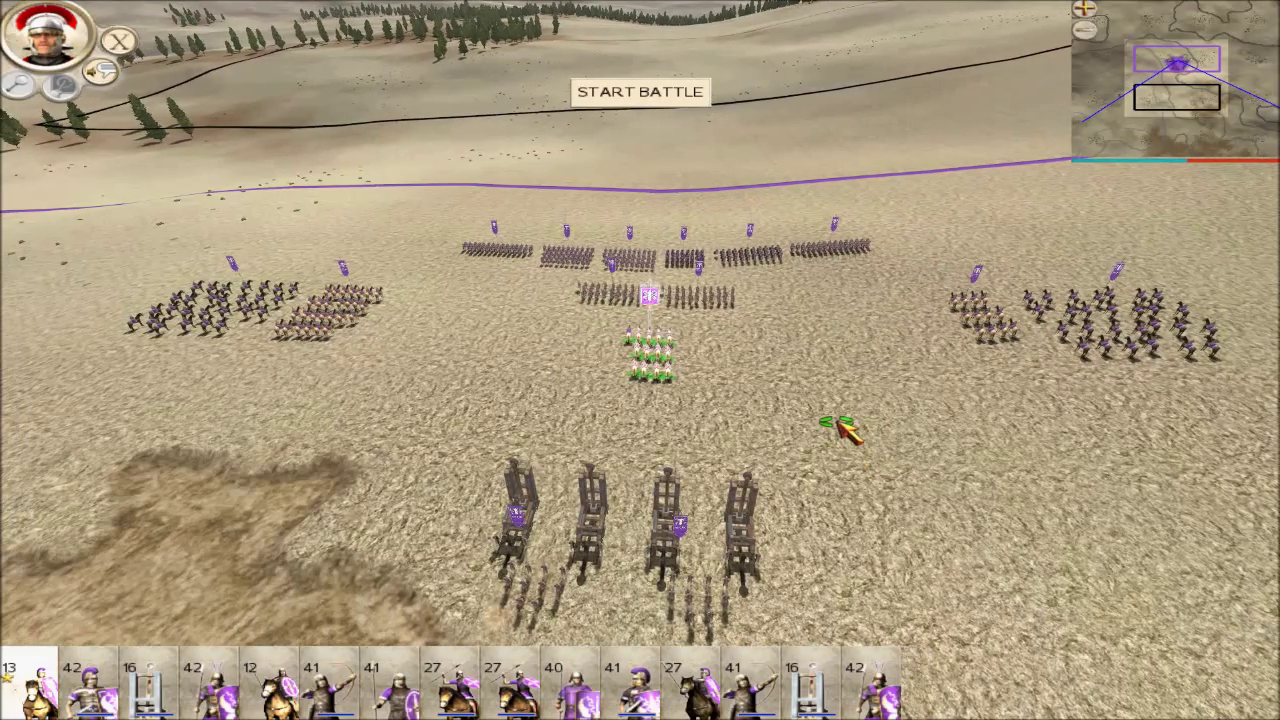
{"action": "mouse_move", "coordinate": [156, 504]}
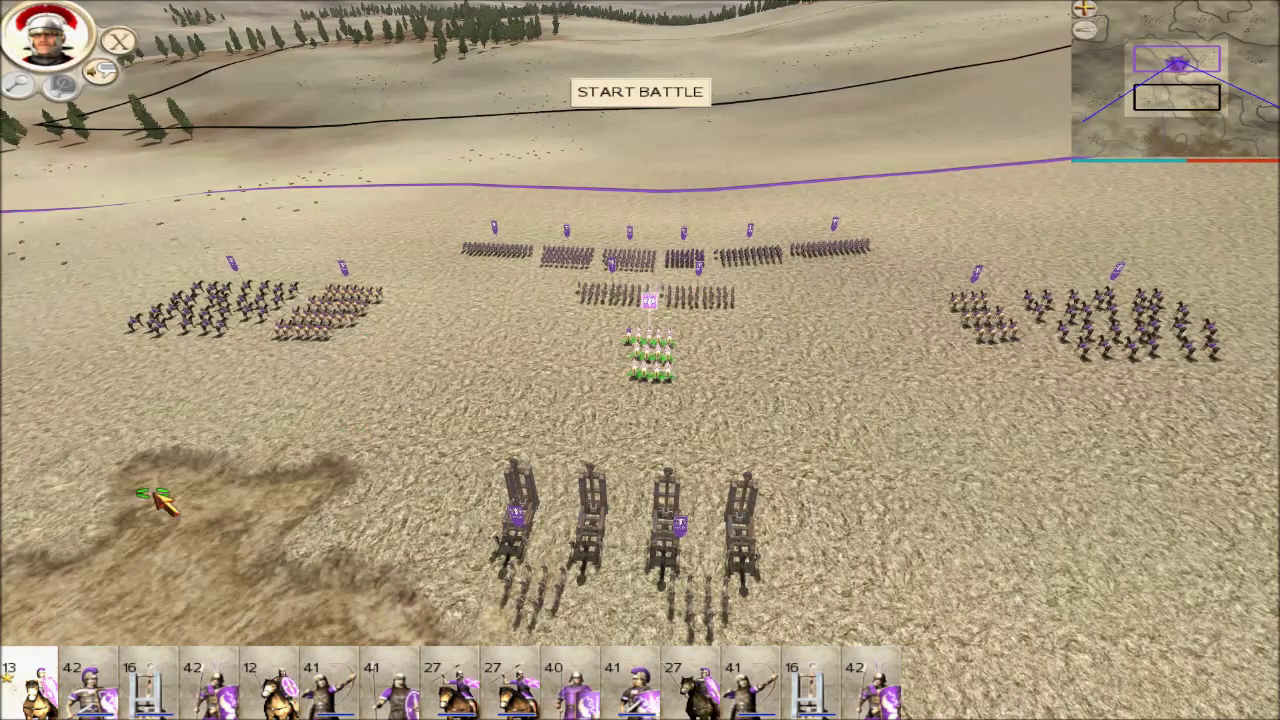
{"action": "mouse_move", "coordinate": [890, 480]}
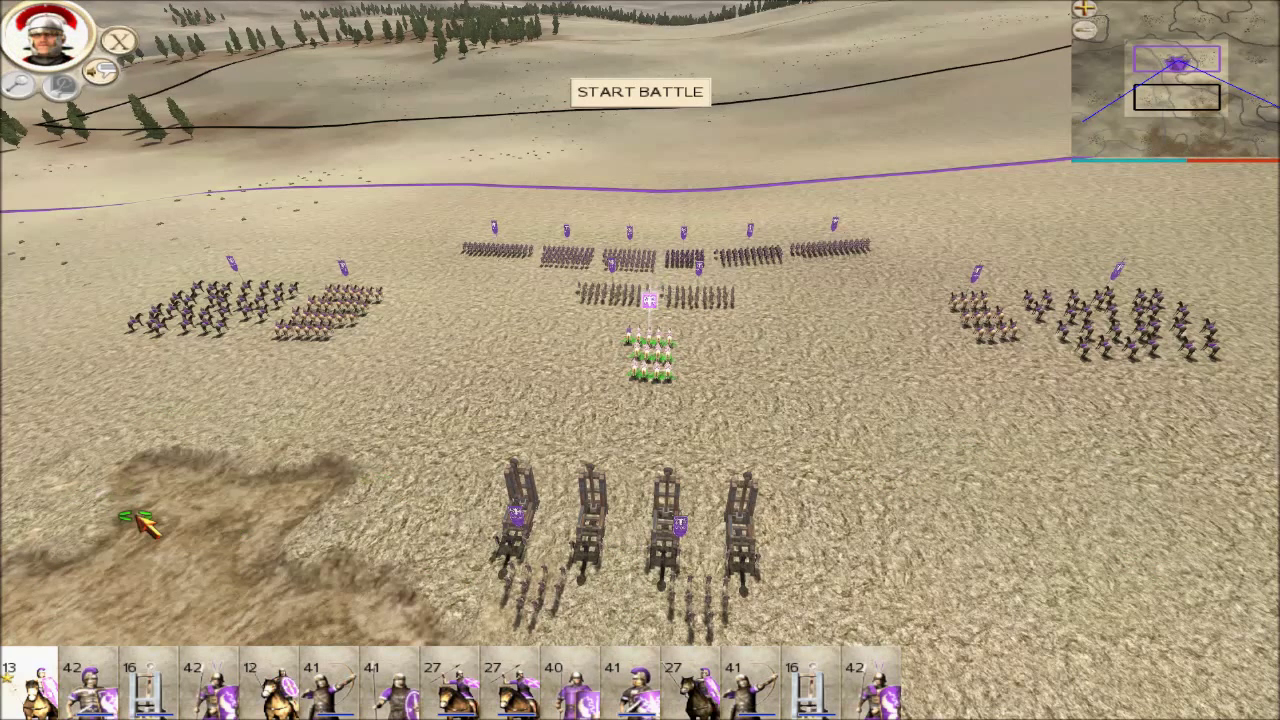
{"action": "mouse_move", "coordinate": [690, 544]}
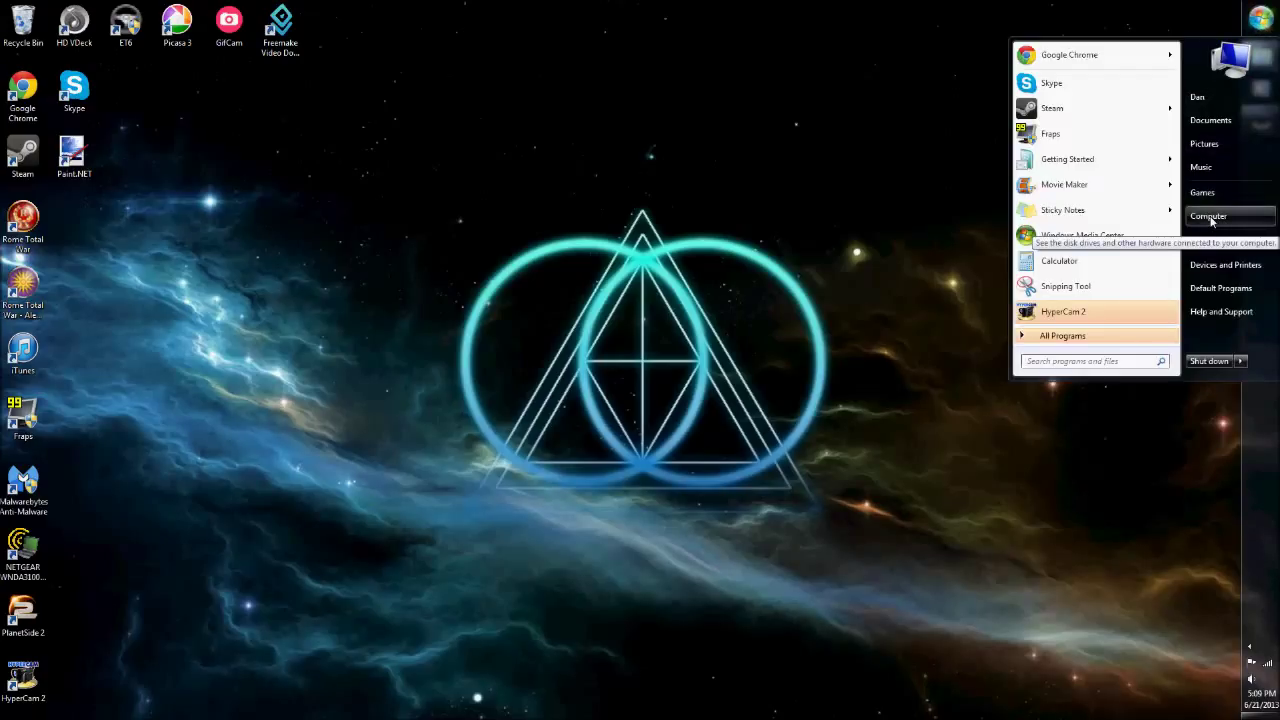
Browse from Local Disk (C:) through Program Files Games and Steam into the Rome Total War Gold folder.
{"action": "left_click", "coordinate": [1208, 216]}
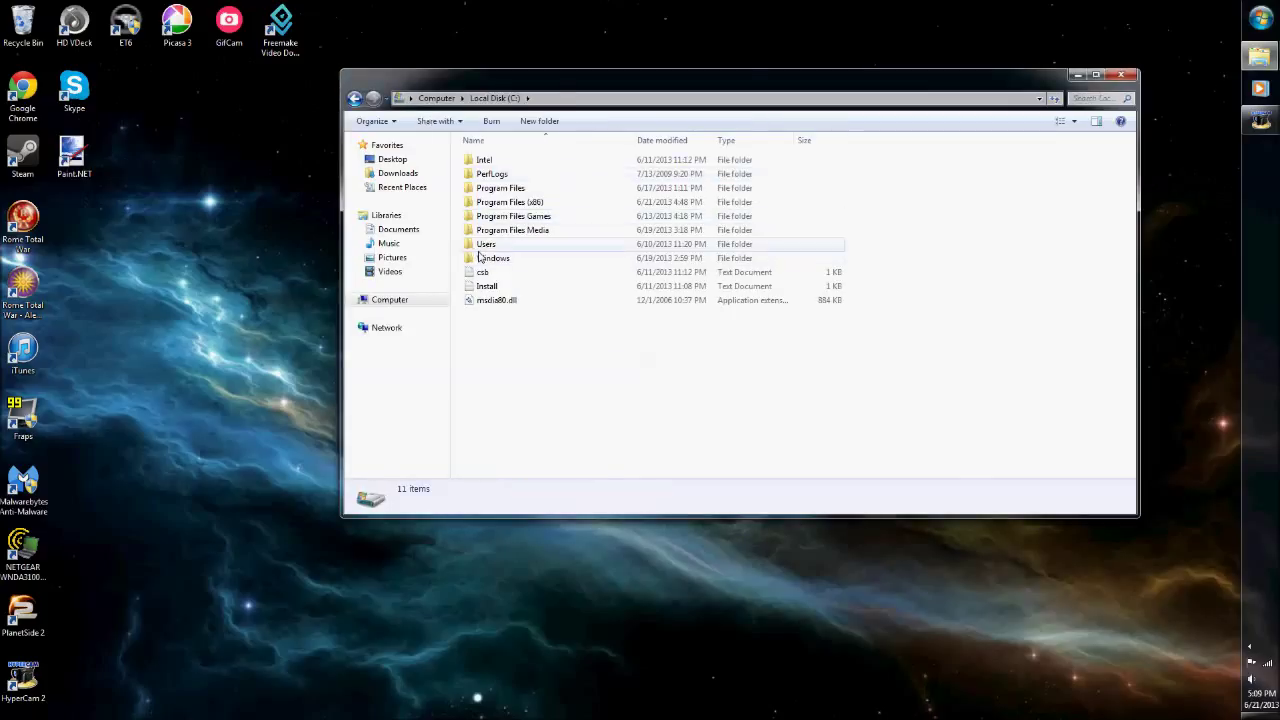
{"action": "double_click", "coordinate": [512, 216]}
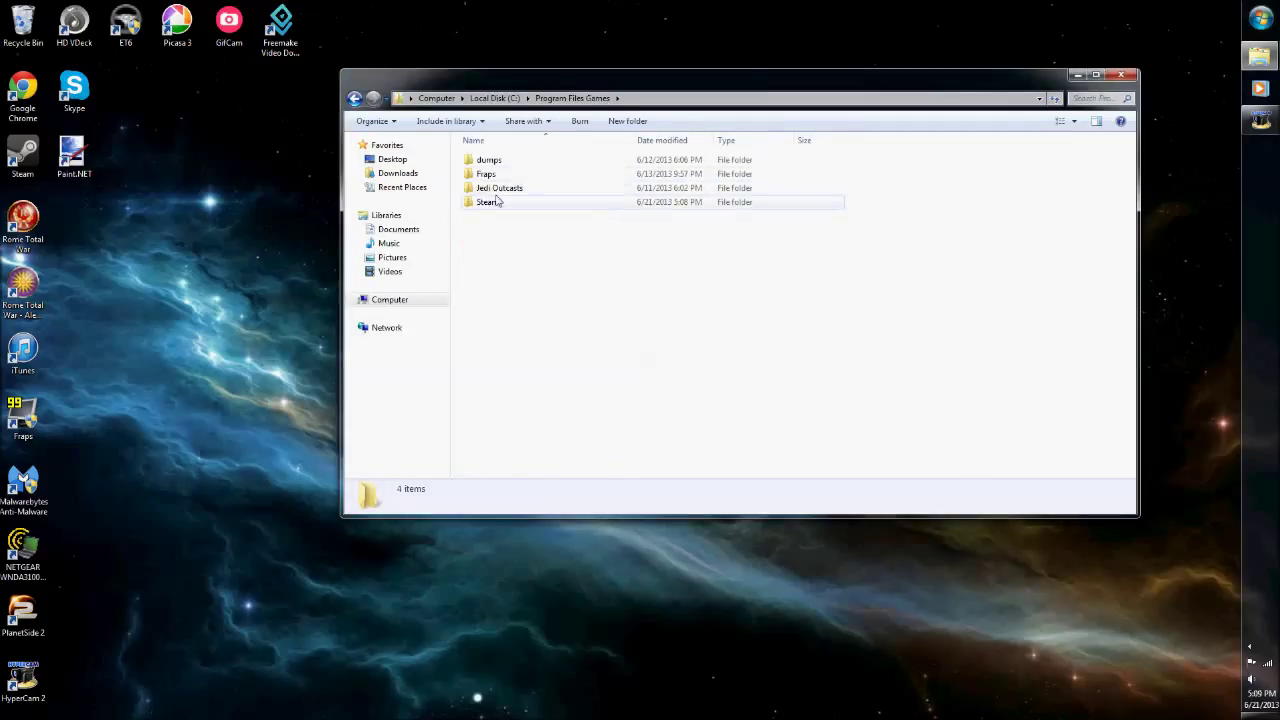
{"action": "double_click", "coordinate": [488, 202]}
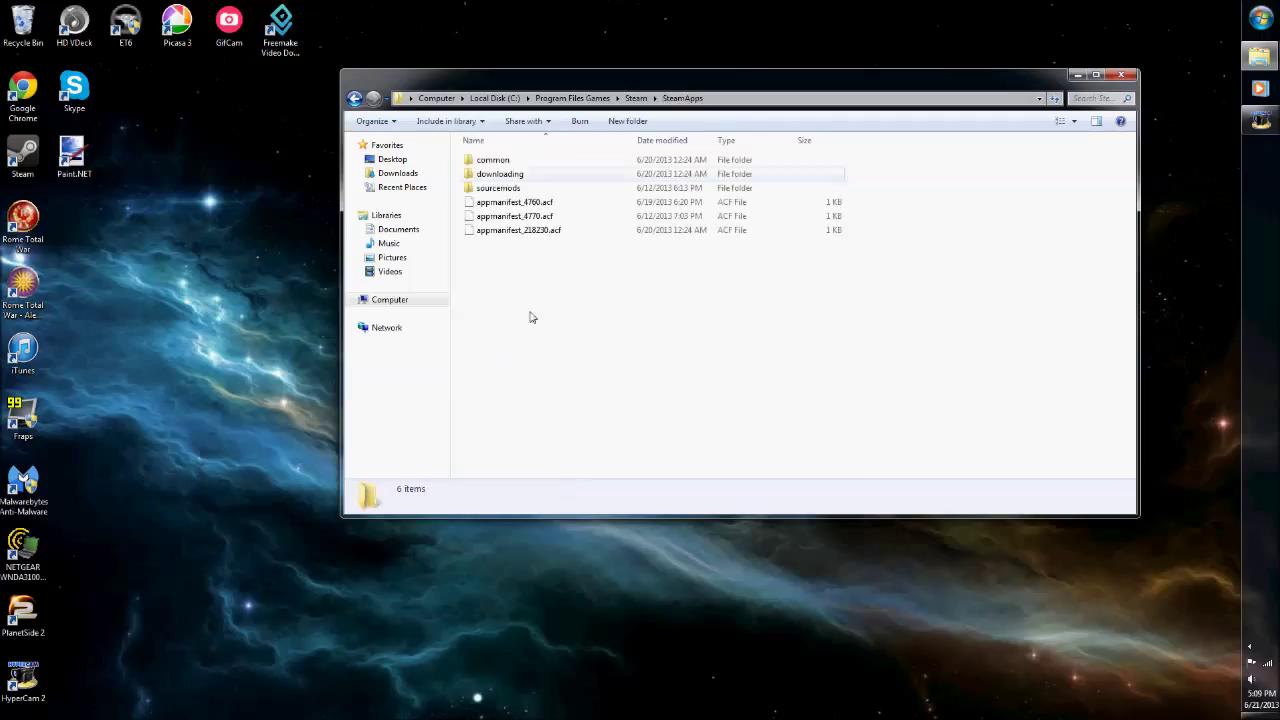
{"action": "double_click", "coordinate": [492, 160]}
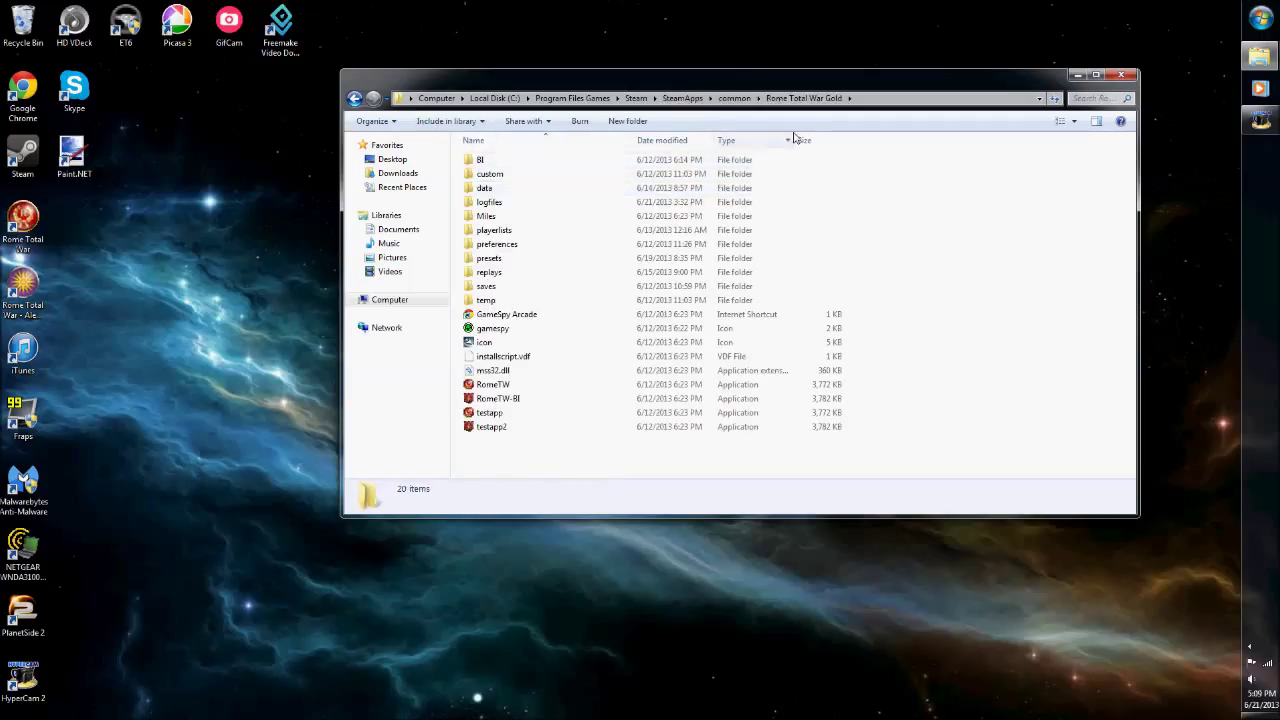
{"action": "left_click", "coordinate": [496, 244]}
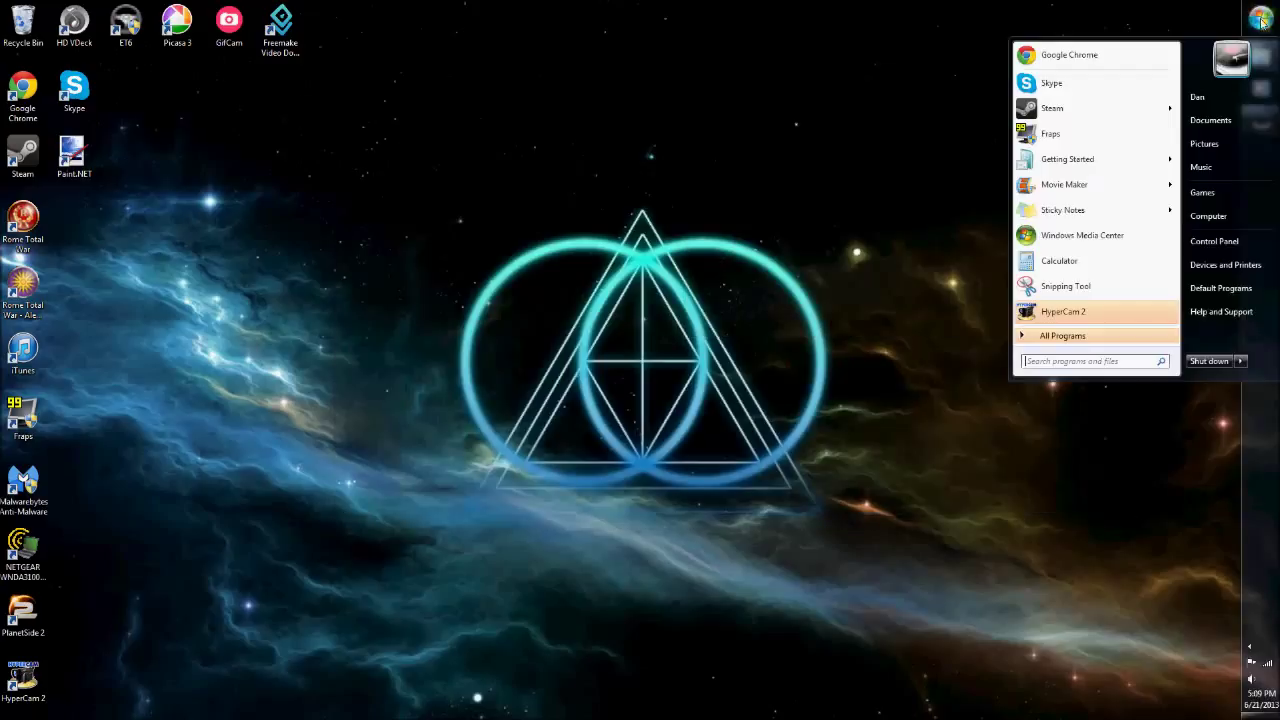
Find the game's preferences folder via a Start menu search for 'prefer' and open it.
{"action": "type", "text": "P"}
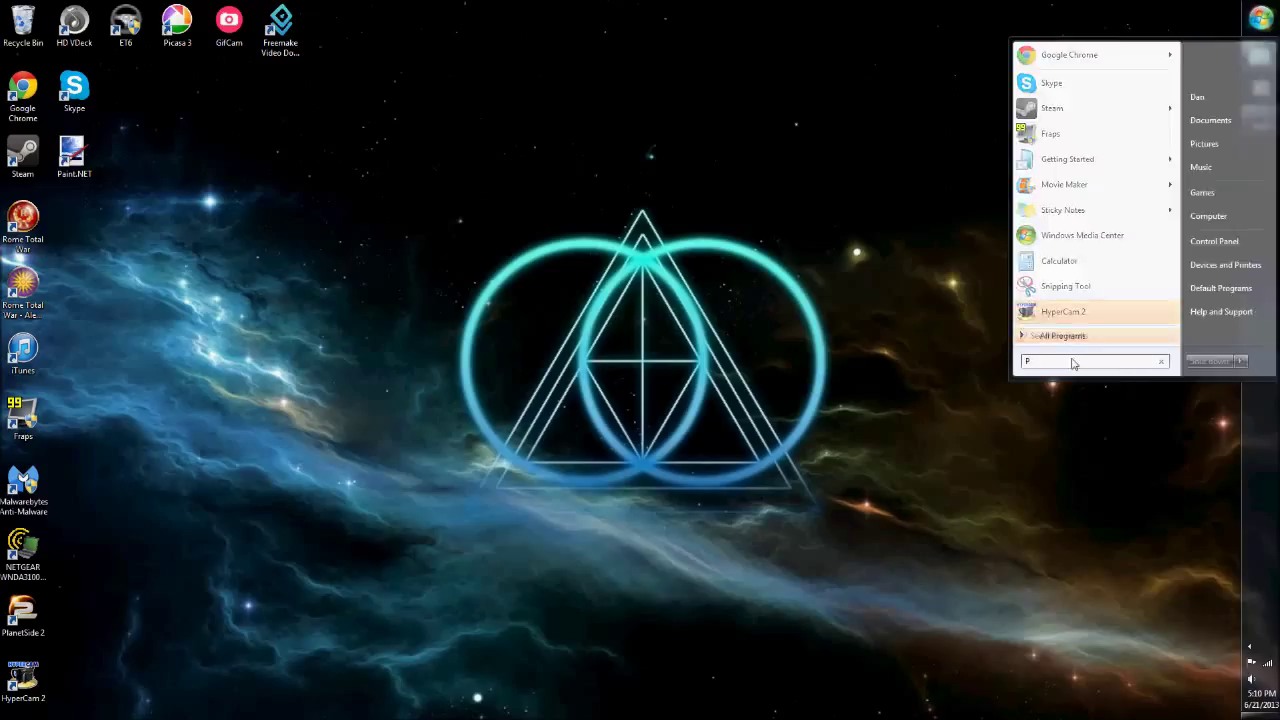
{"action": "type", "text": "REFER"}
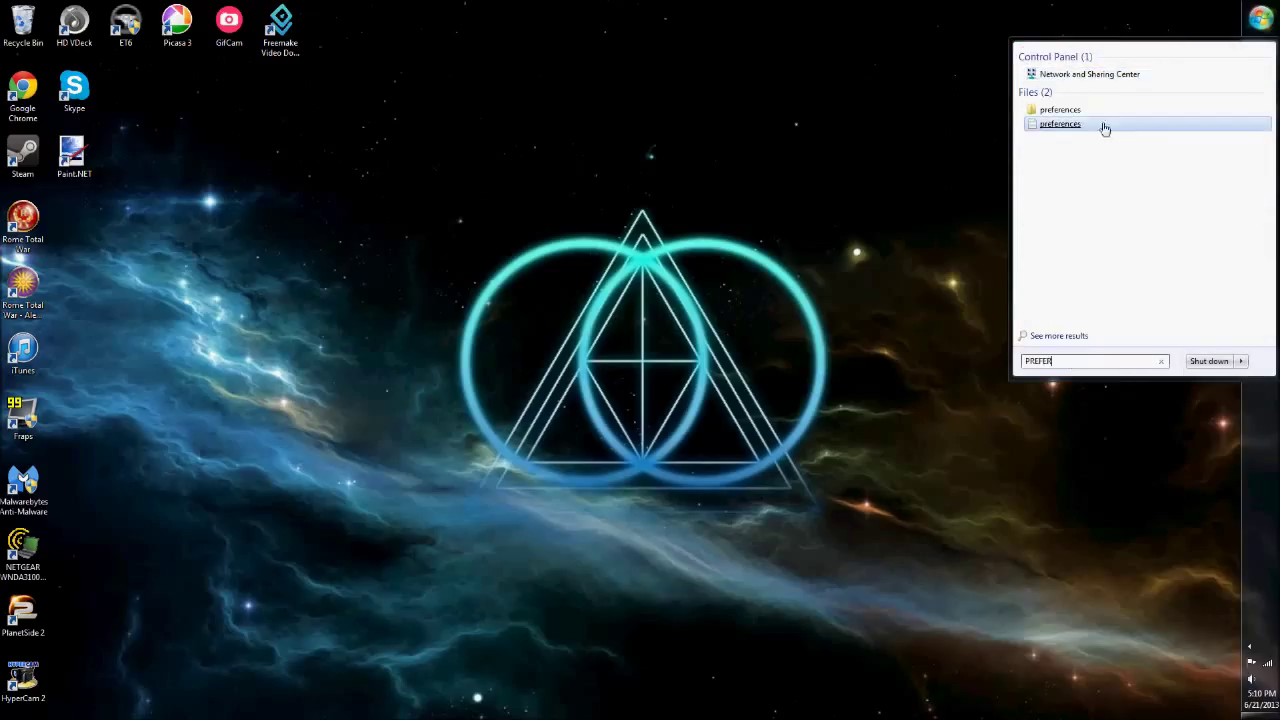
{"action": "left_click", "coordinate": [1060, 124]}
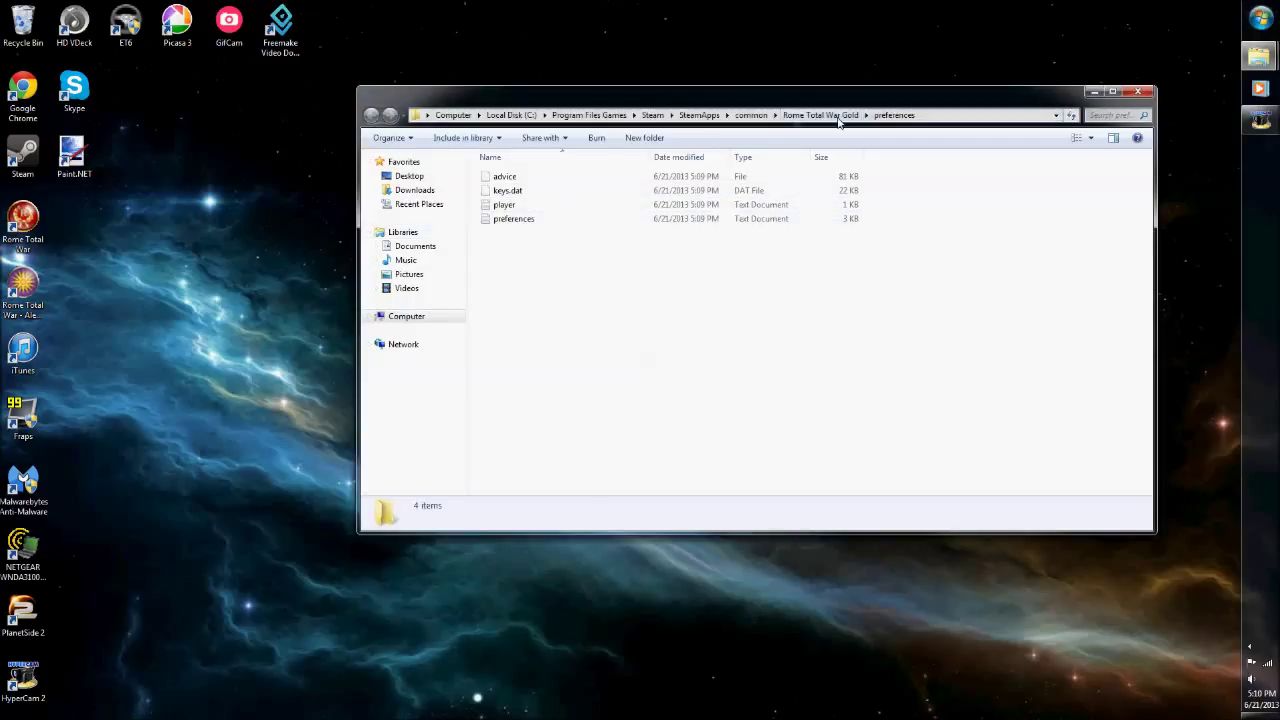
{"action": "left_click", "coordinate": [372, 114]}
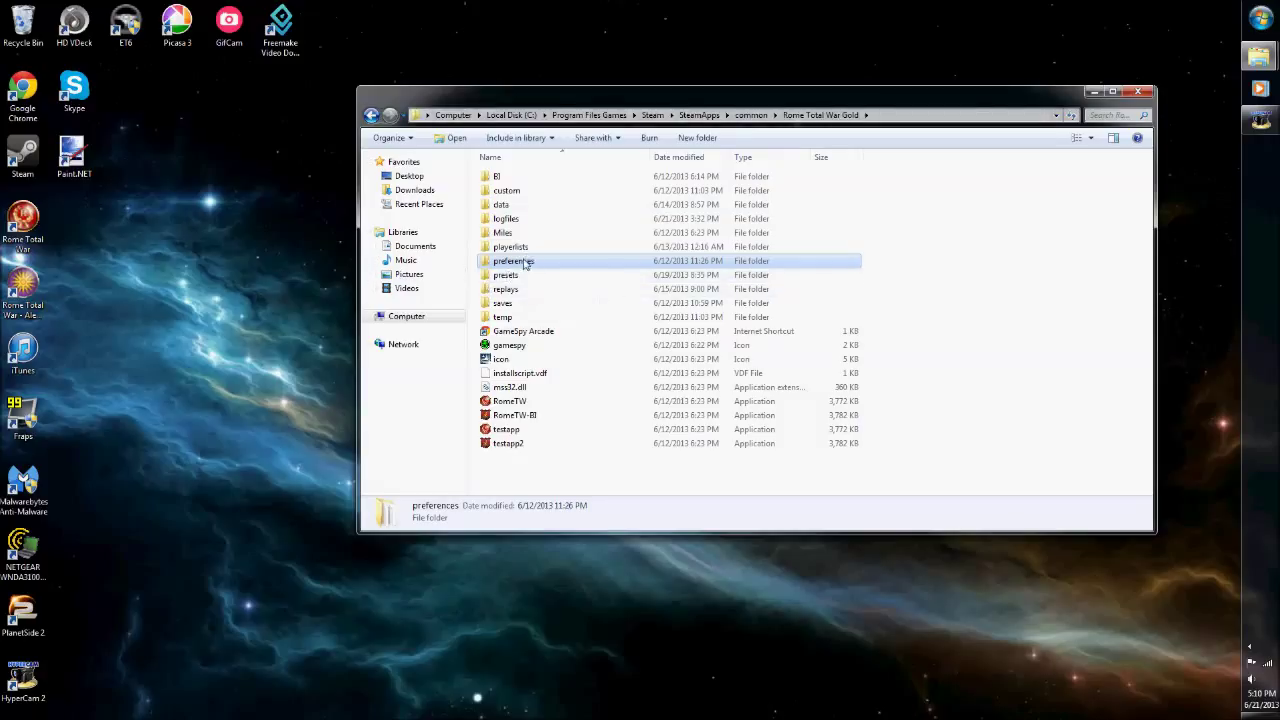
{"action": "double_click", "coordinate": [512, 260]}
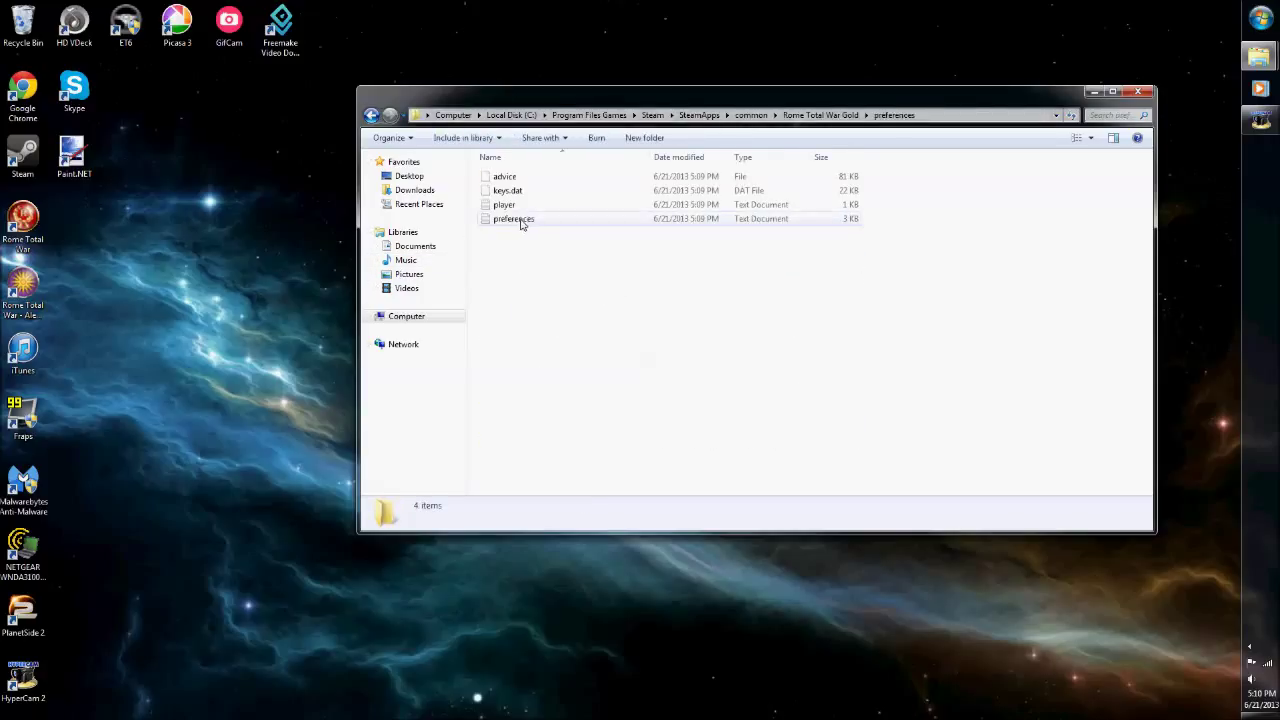
{"action": "mouse_move", "coordinate": [512, 218]}
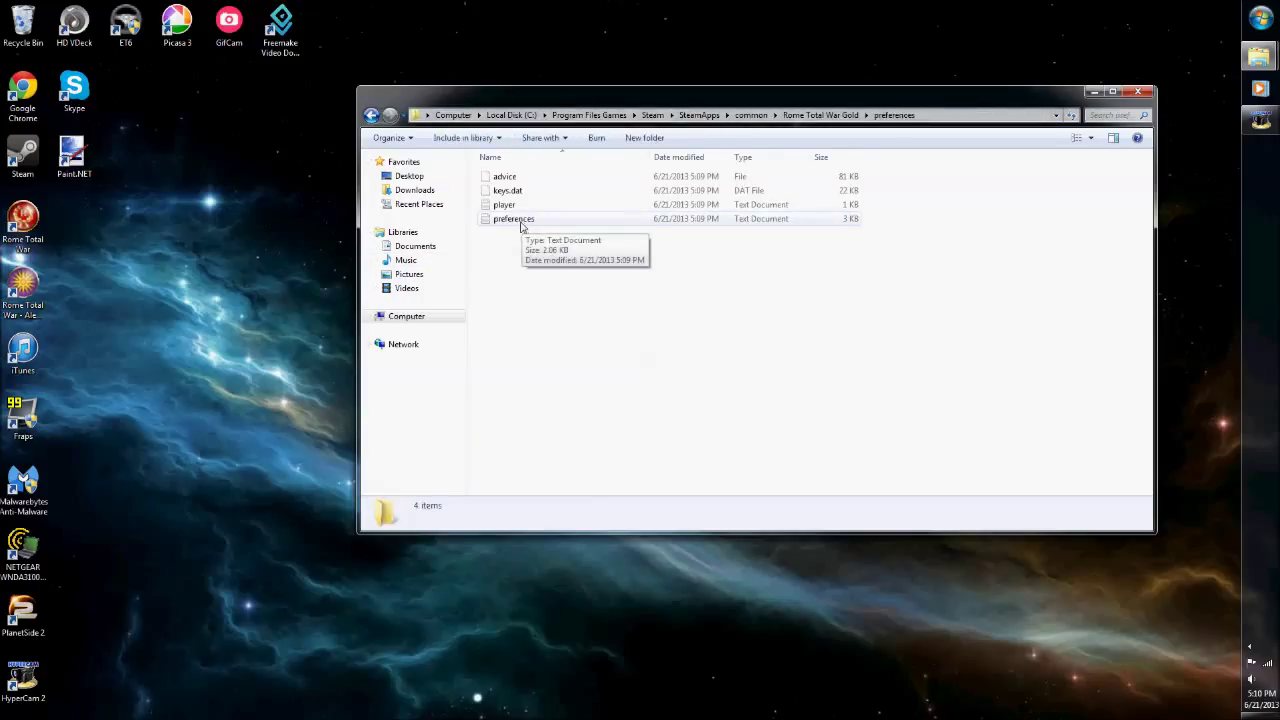
Open preferences.txt in Notepad and locate the MINIMAL_UI line near the end.
{"action": "double_click", "coordinate": [514, 218]}
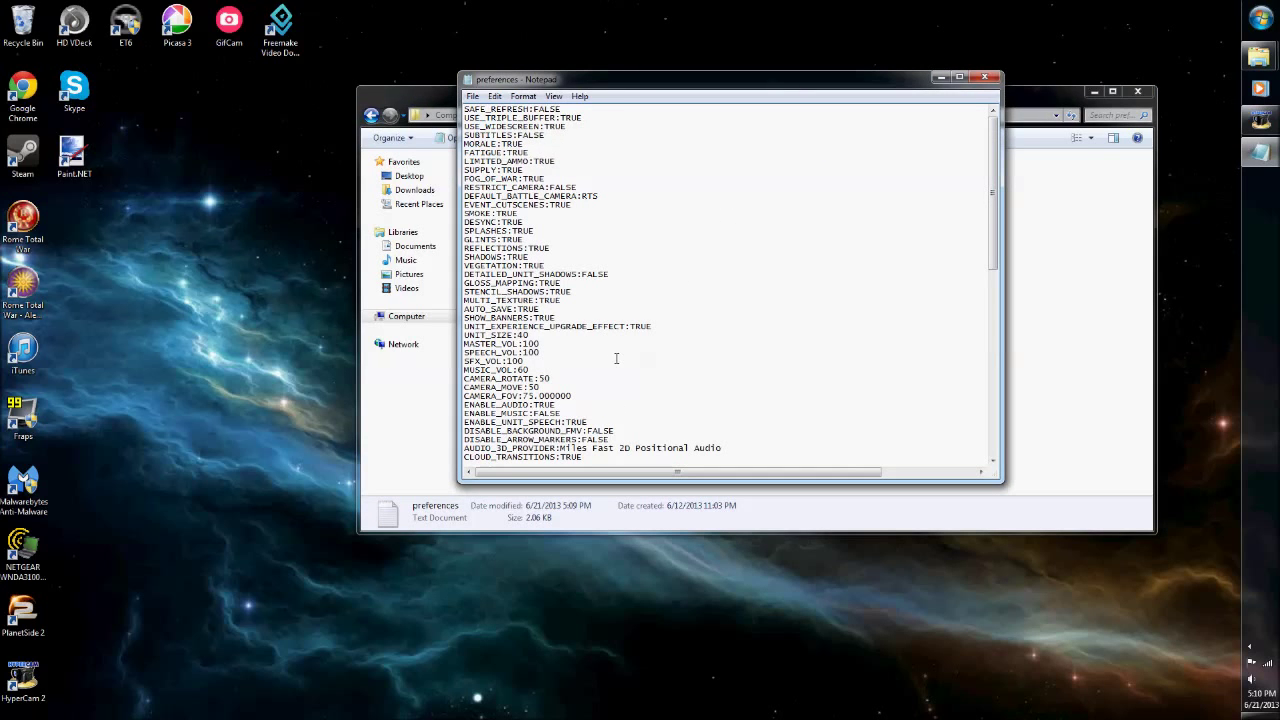
{"action": "scroll", "scroll_direction": "down", "scroll_amount": 3}
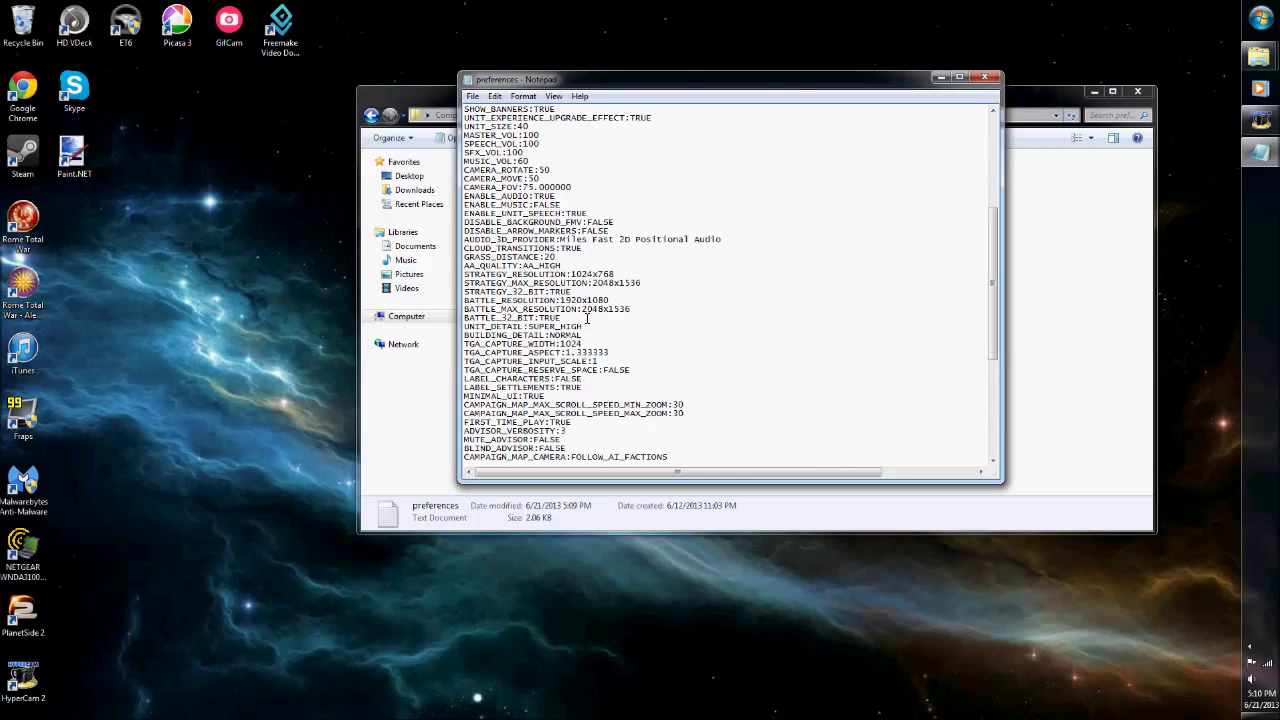
{"action": "scroll", "scroll_direction": "down", "scroll_amount": 3}
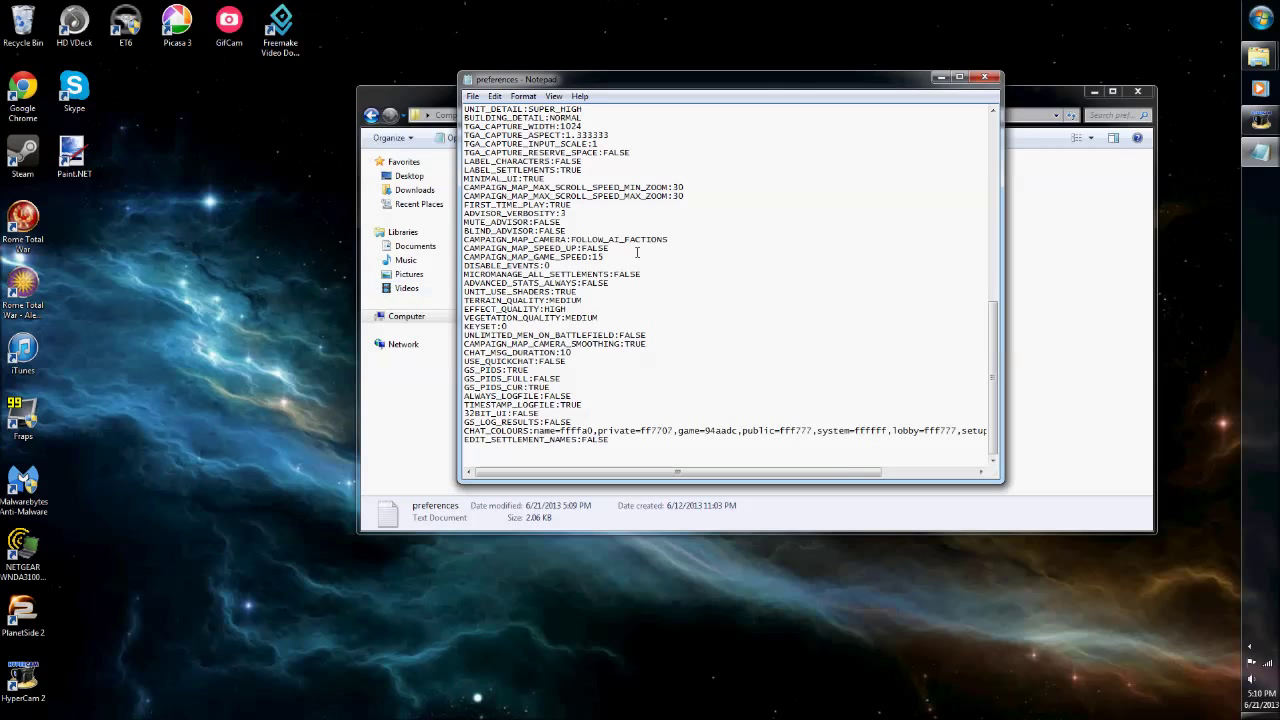
{"action": "scroll", "scroll_direction": "up", "scroll_amount": 3}
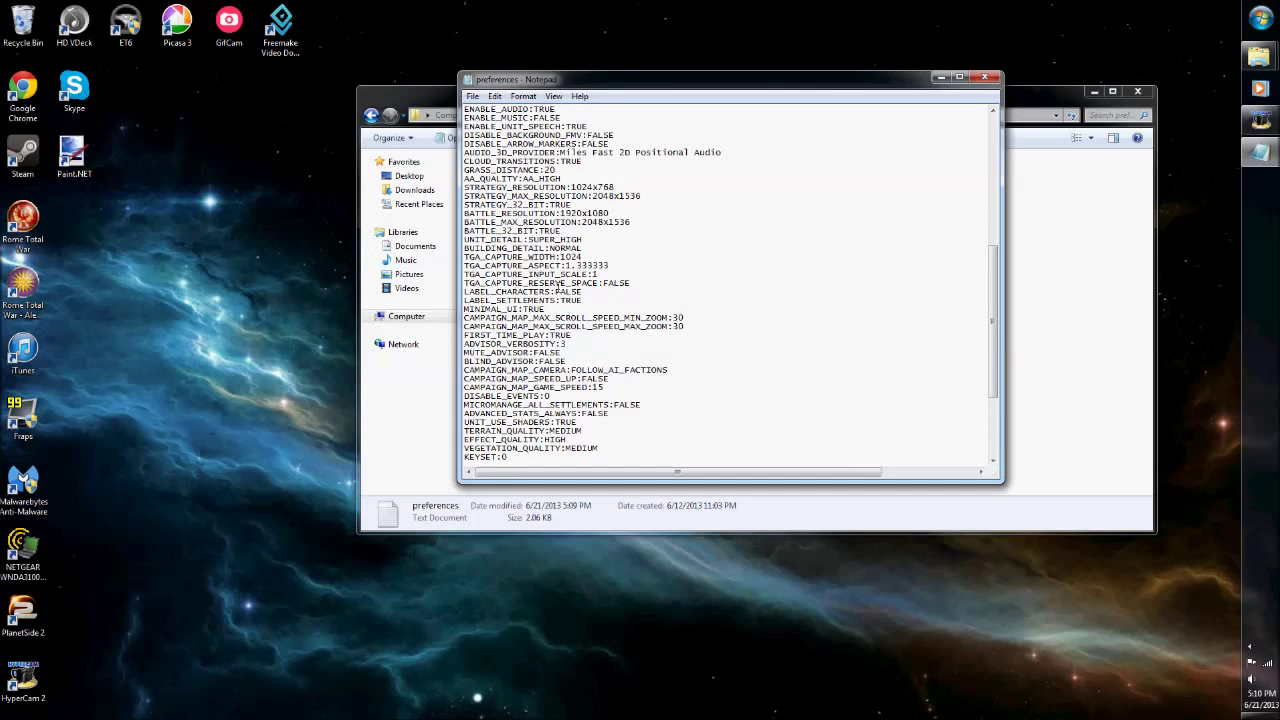
Change MINIMAL_UI from FALSE to TRUE and close the file to bring up the save prompt.
{"action": "double_click", "coordinate": [538, 308]}
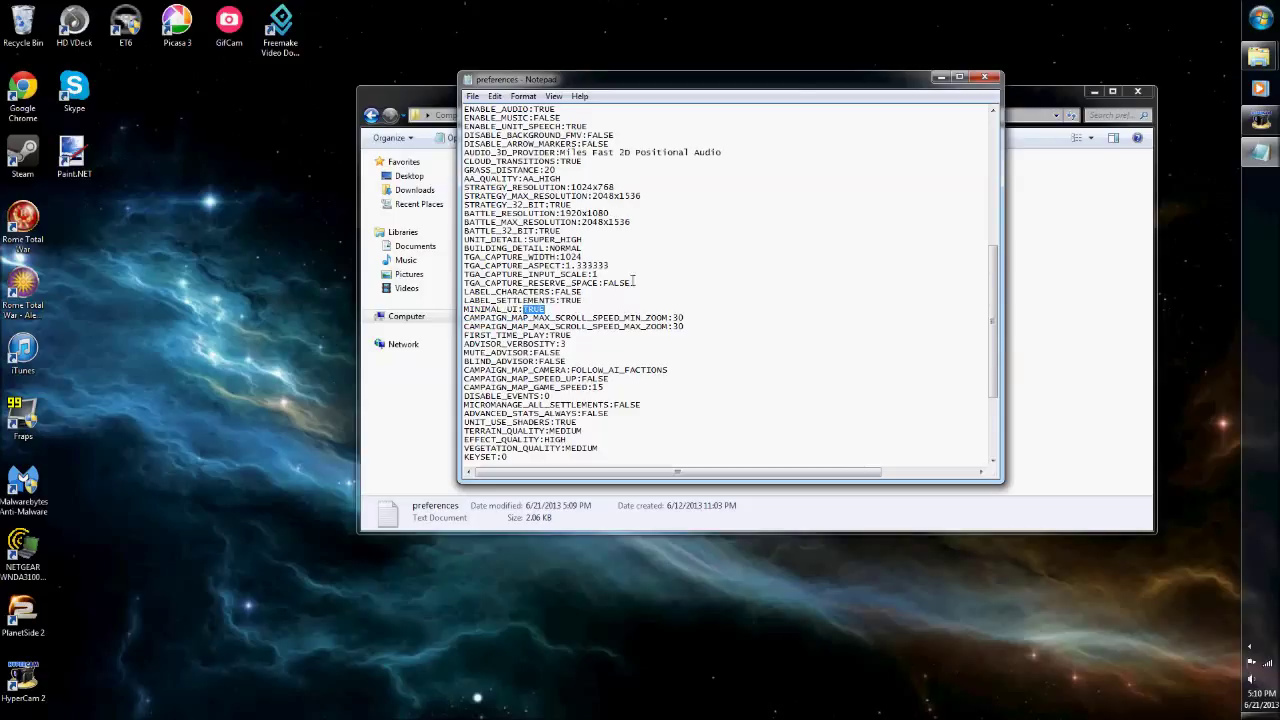
{"action": "type", "text": "TRUE"}
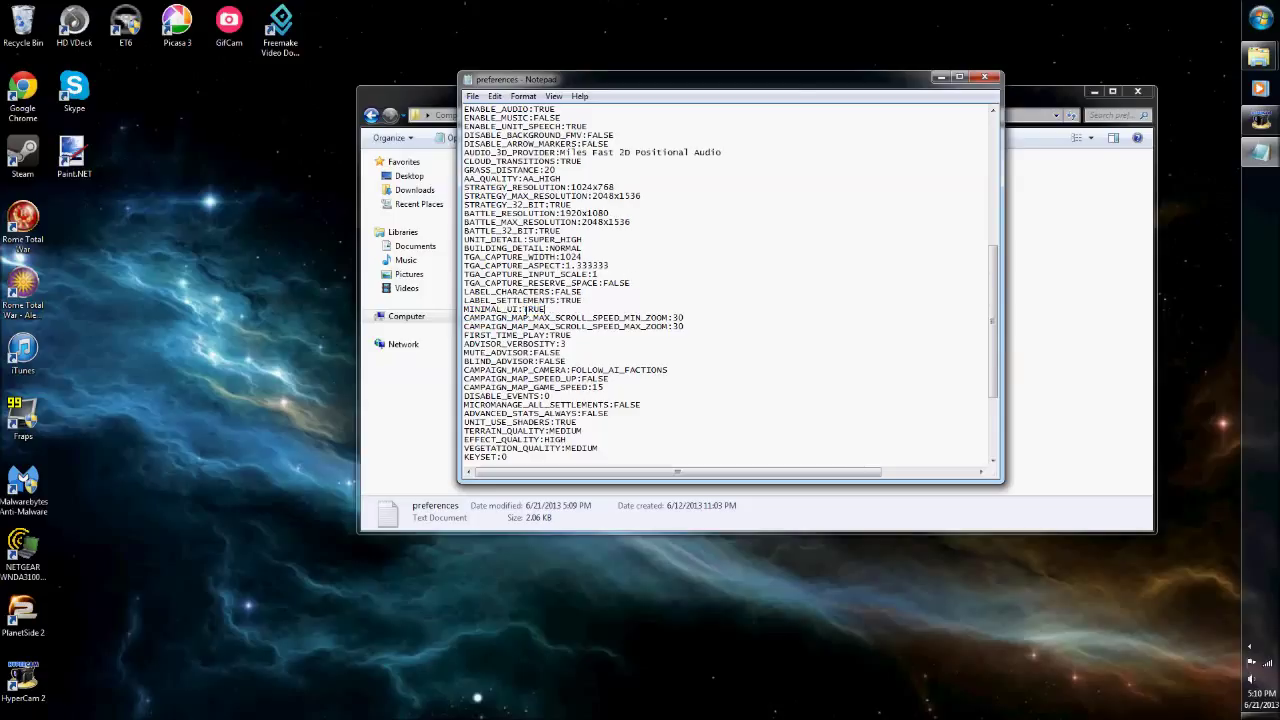
{"action": "double_click", "coordinate": [534, 308]}
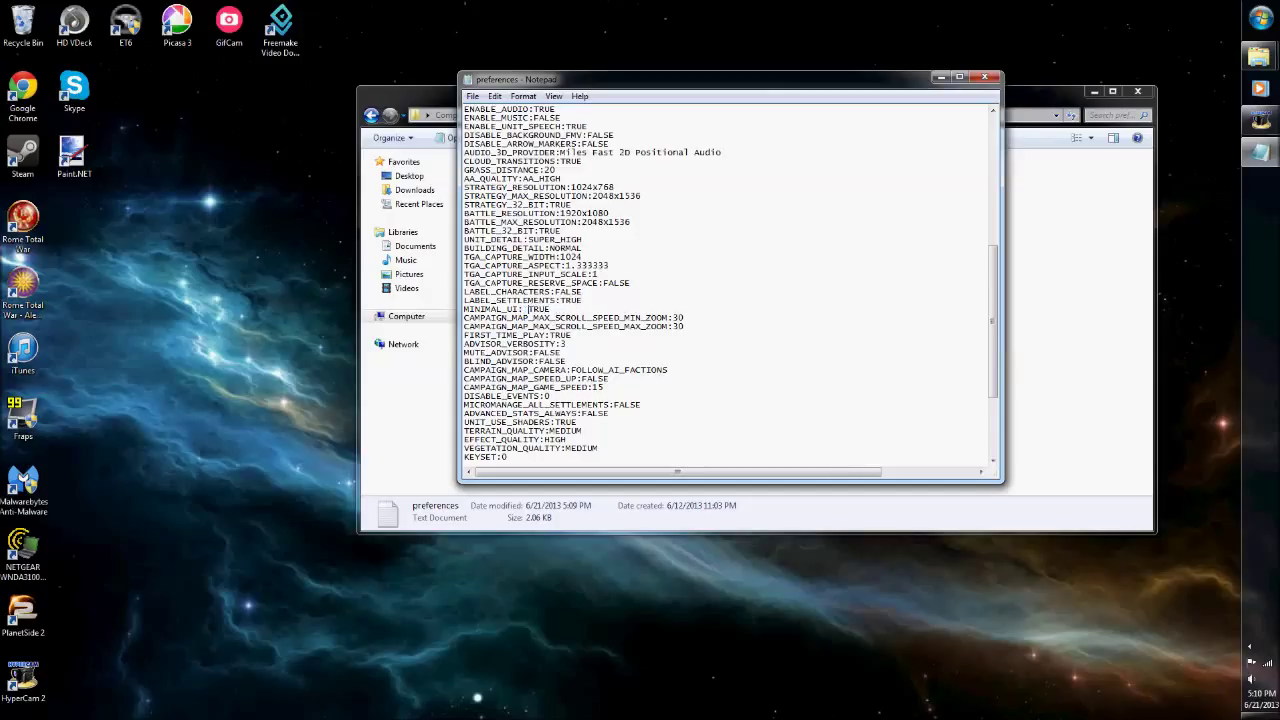
{"action": "left_click", "coordinate": [984, 76]}
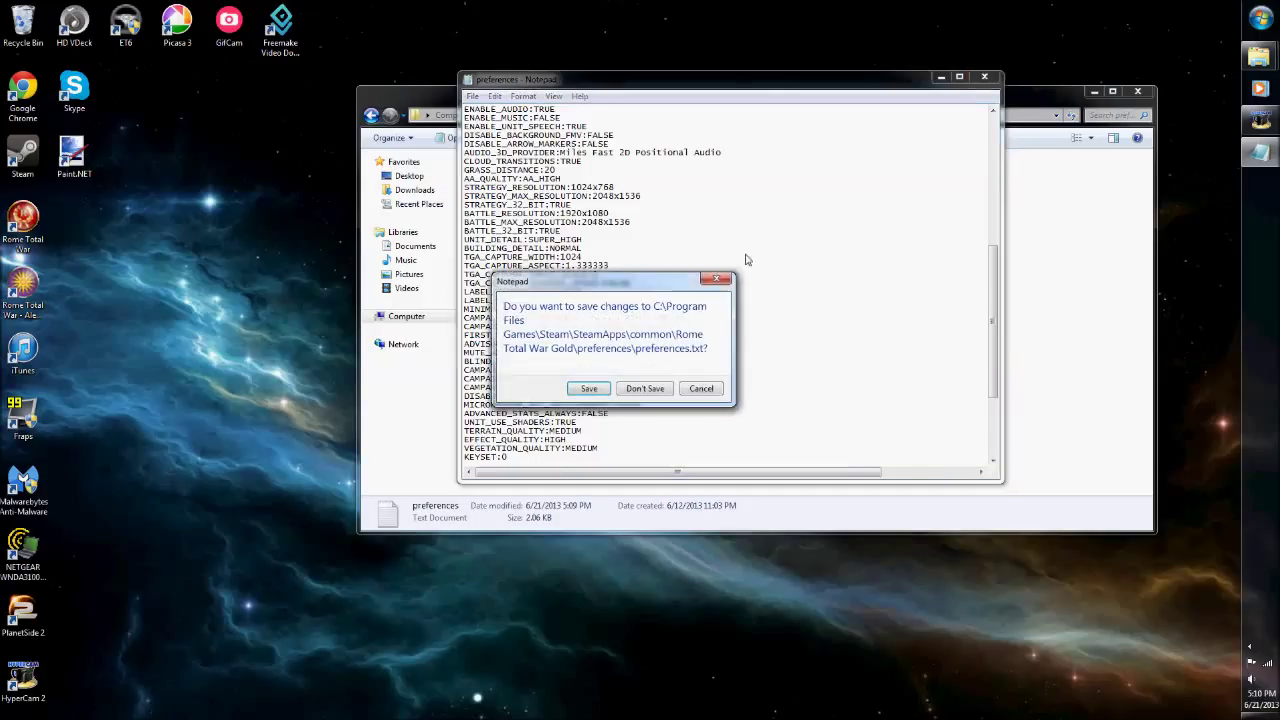
Save the changes, closing Notepad, and select the edited preferences file in the folder.
{"action": "left_click", "coordinate": [644, 388]}
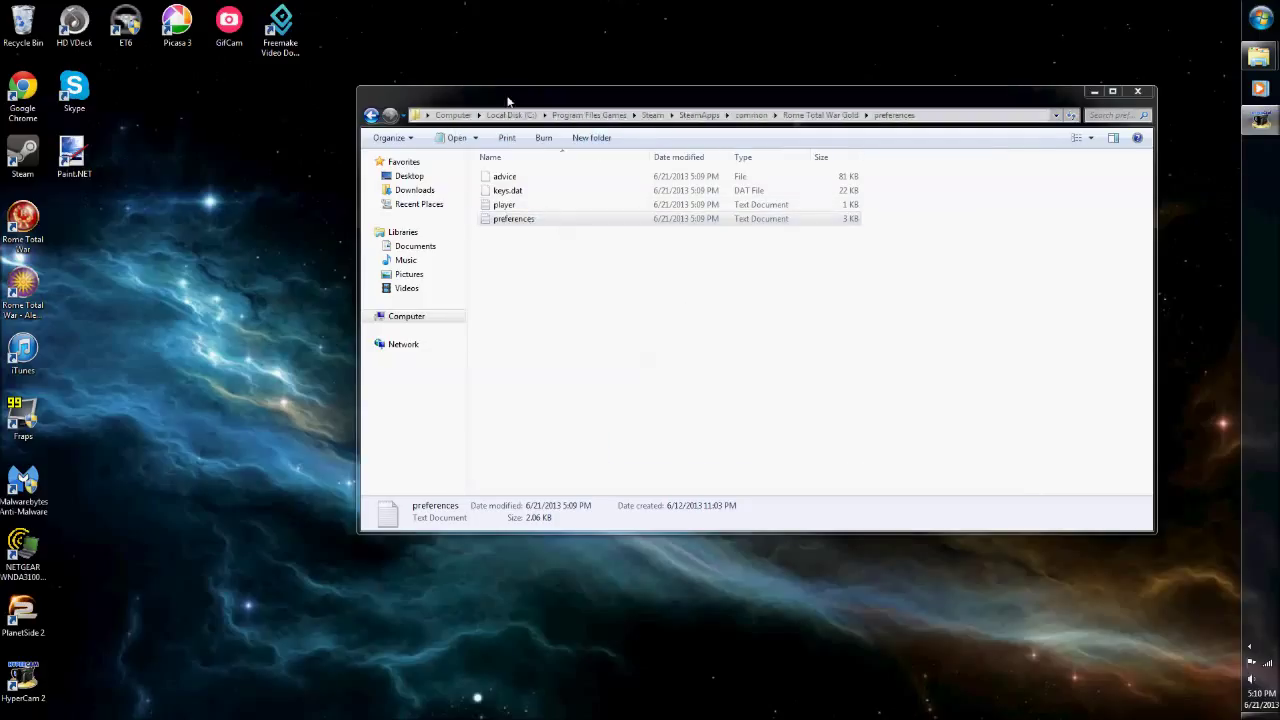
{"action": "mouse_move", "coordinate": [304, 128]}
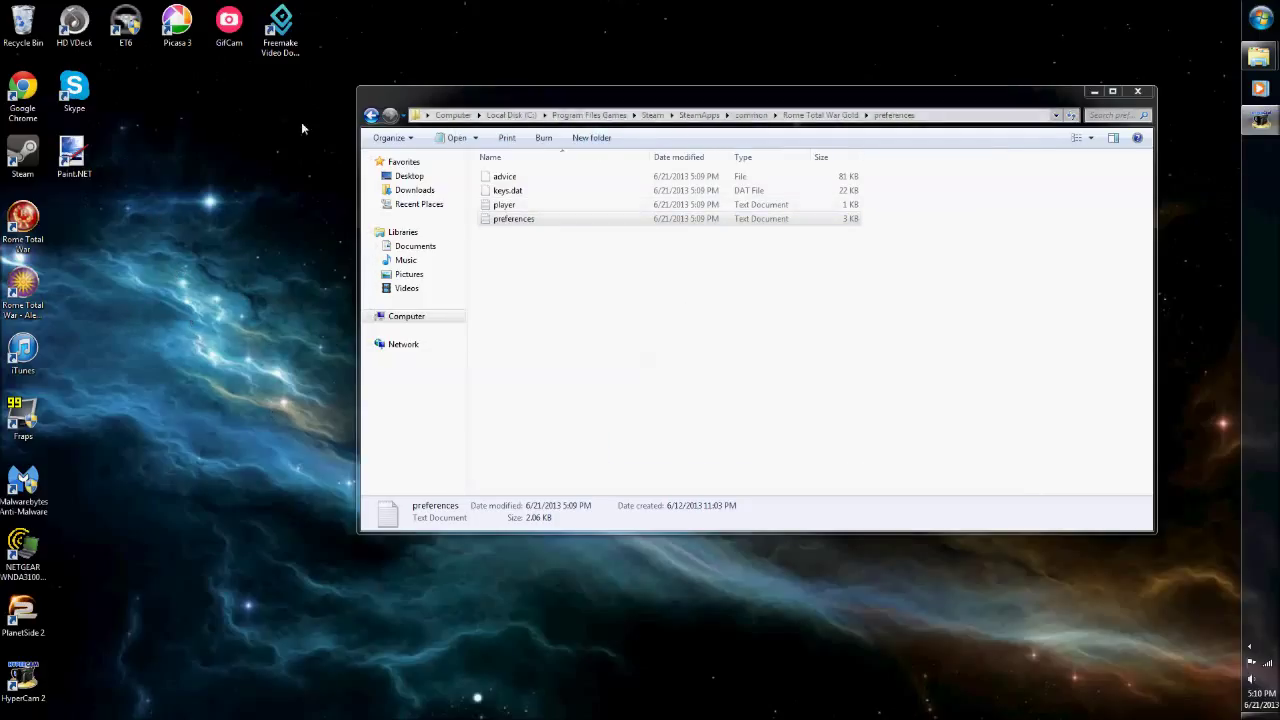
{"action": "left_click", "coordinate": [512, 218]}
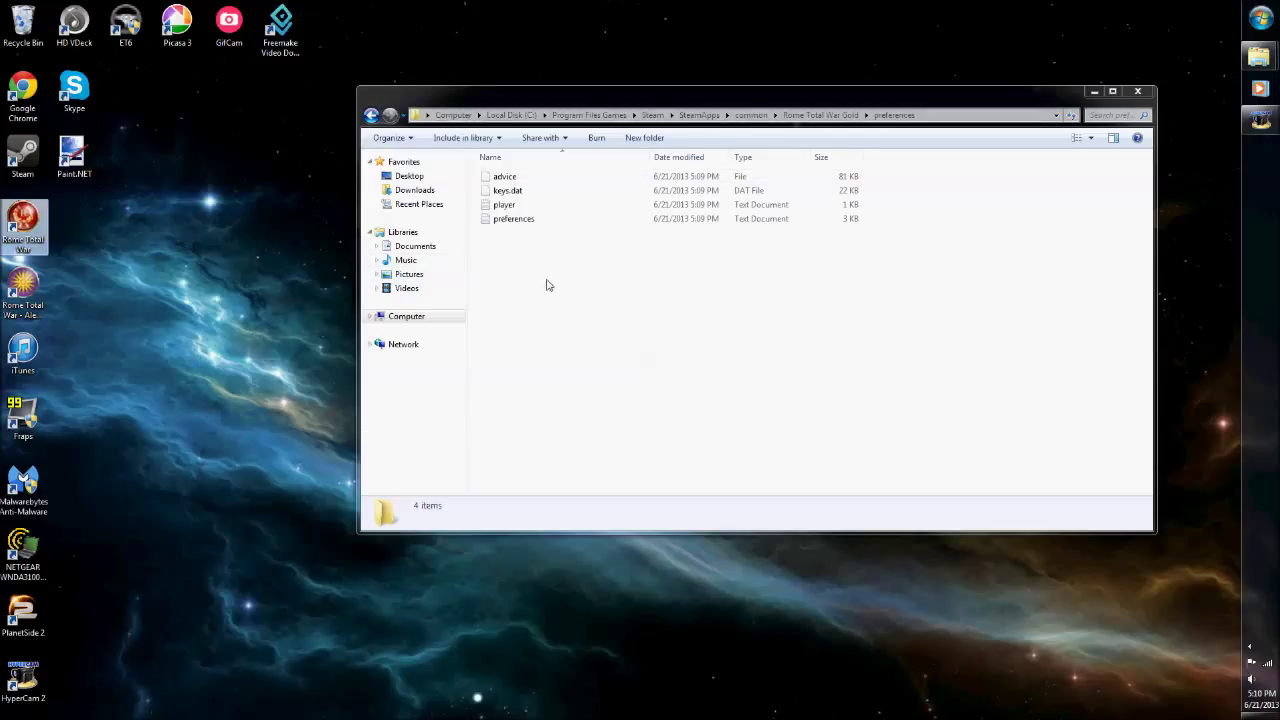
{"action": "mouse_move", "coordinate": [146, 332]}
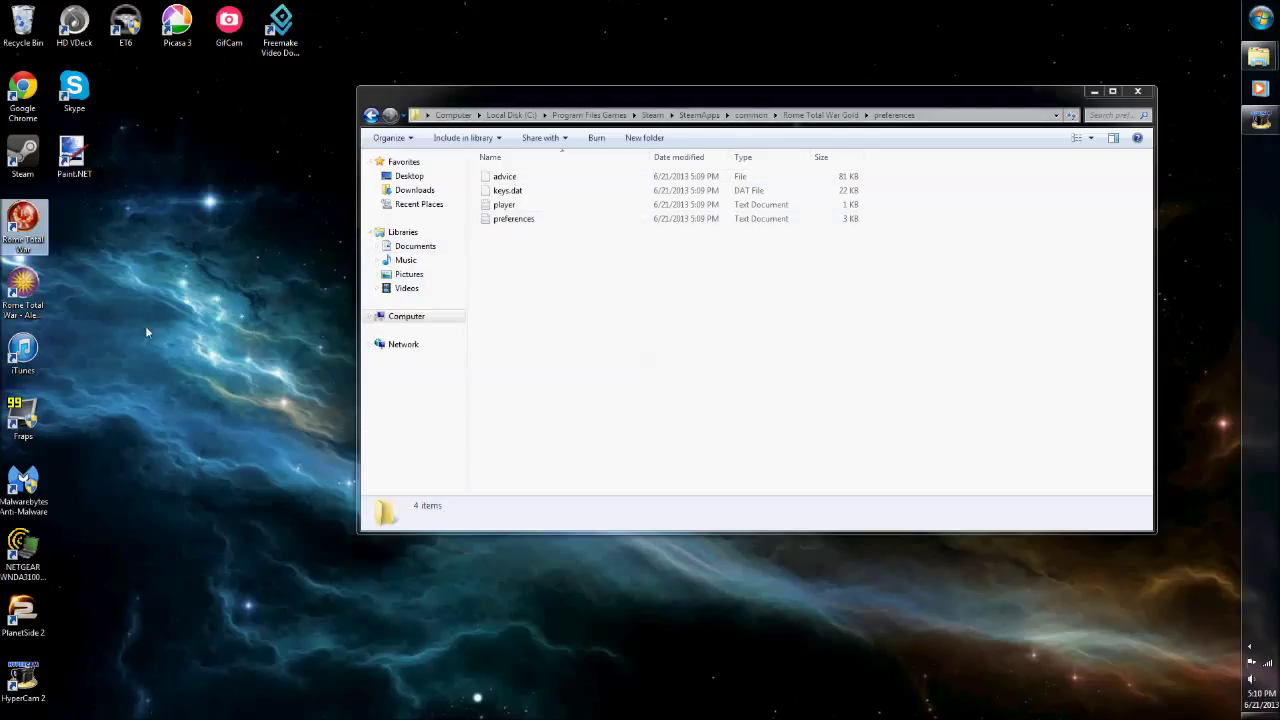
{"action": "left_click", "coordinate": [512, 218]}
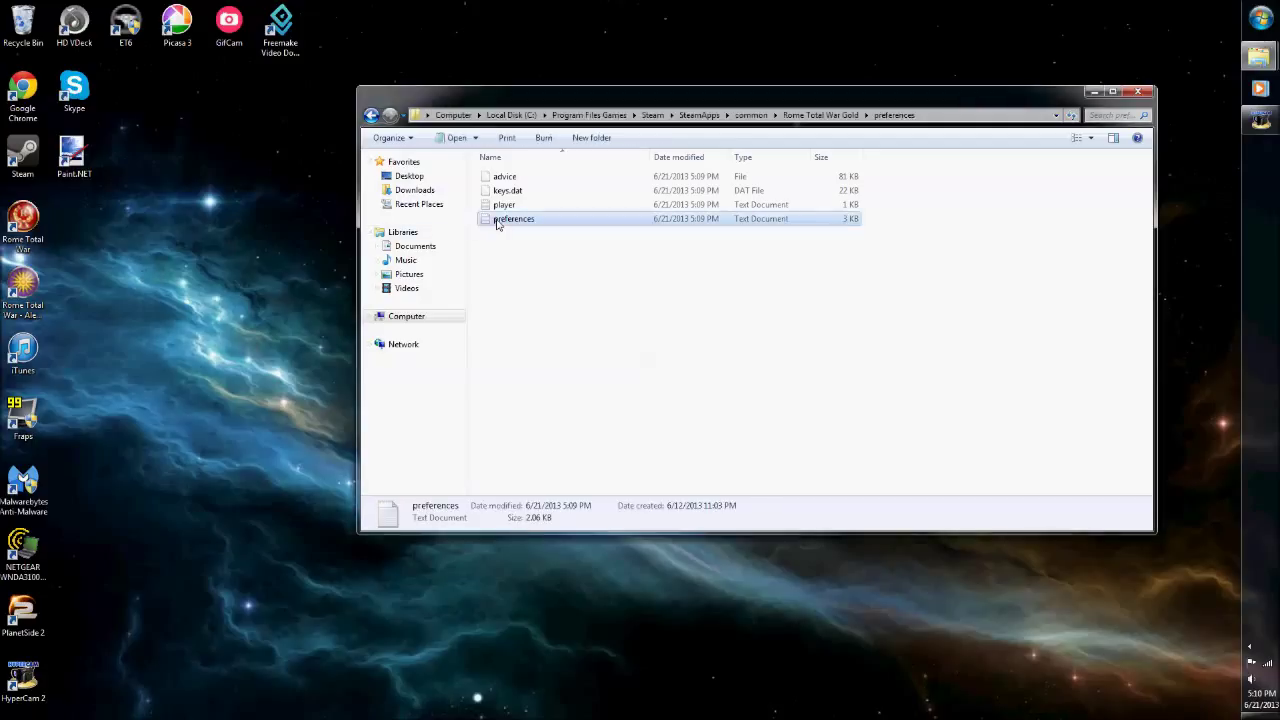
{"action": "mouse_move", "coordinate": [528, 292]}
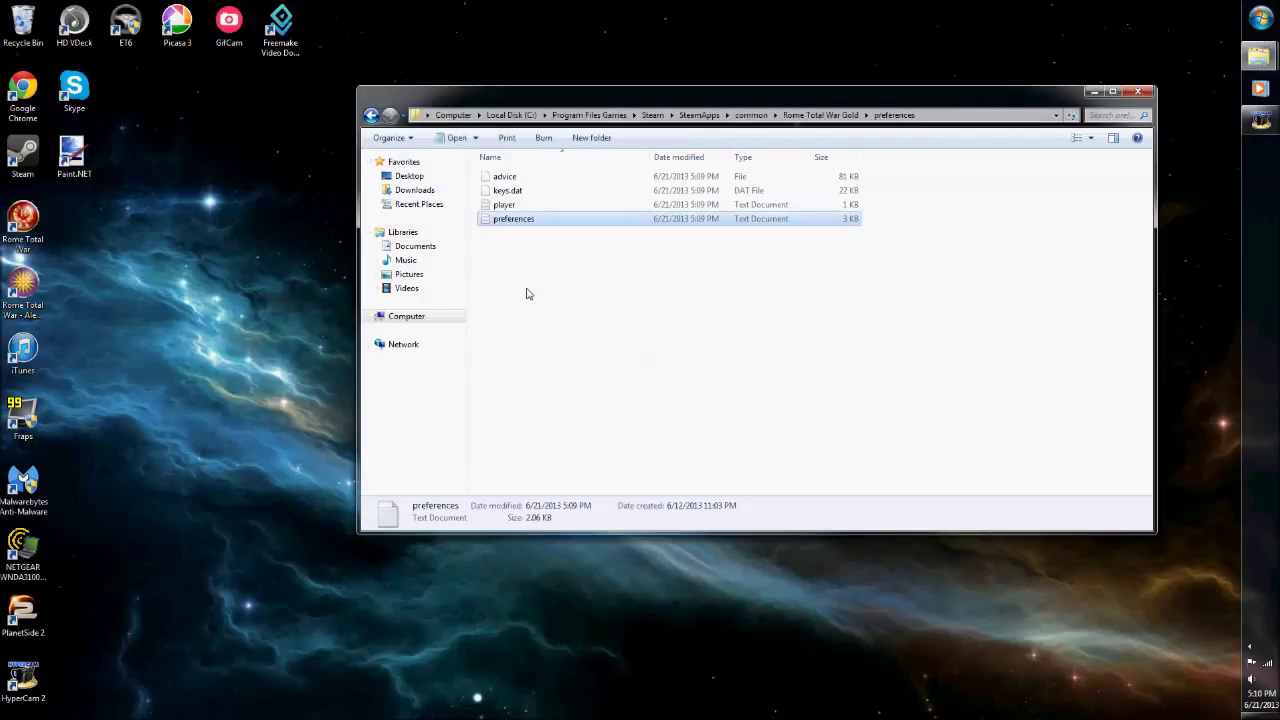
{"action": "mouse_move", "coordinate": [652, 254]}
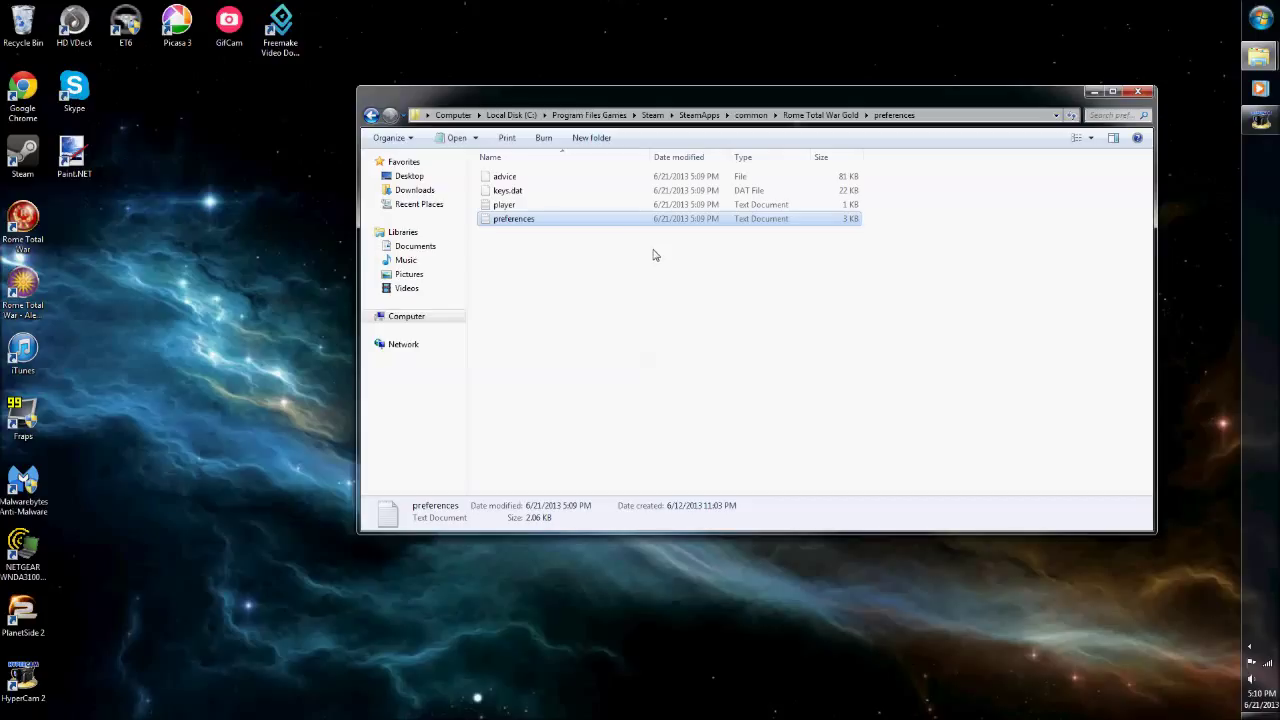
{"action": "left_click", "coordinate": [740, 320]}
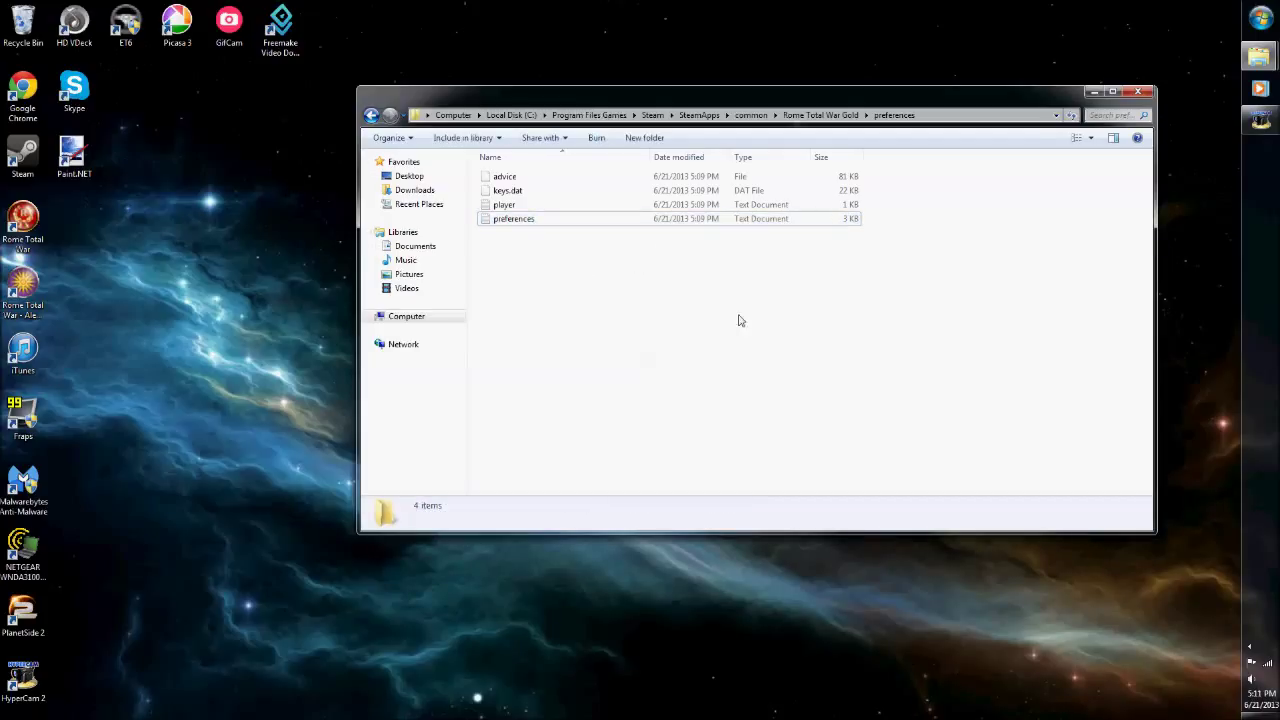
{"action": "mouse_move", "coordinate": [104, 210]}
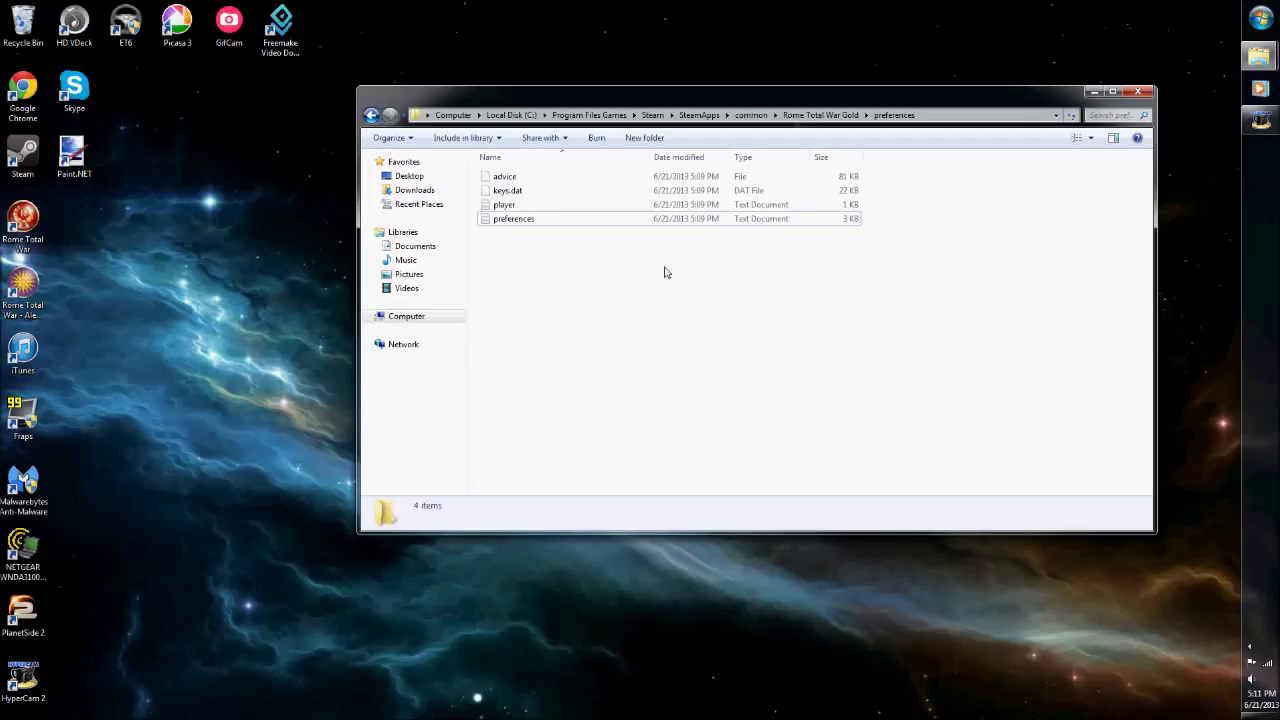
{"action": "mouse_move", "coordinate": [540, 276]}
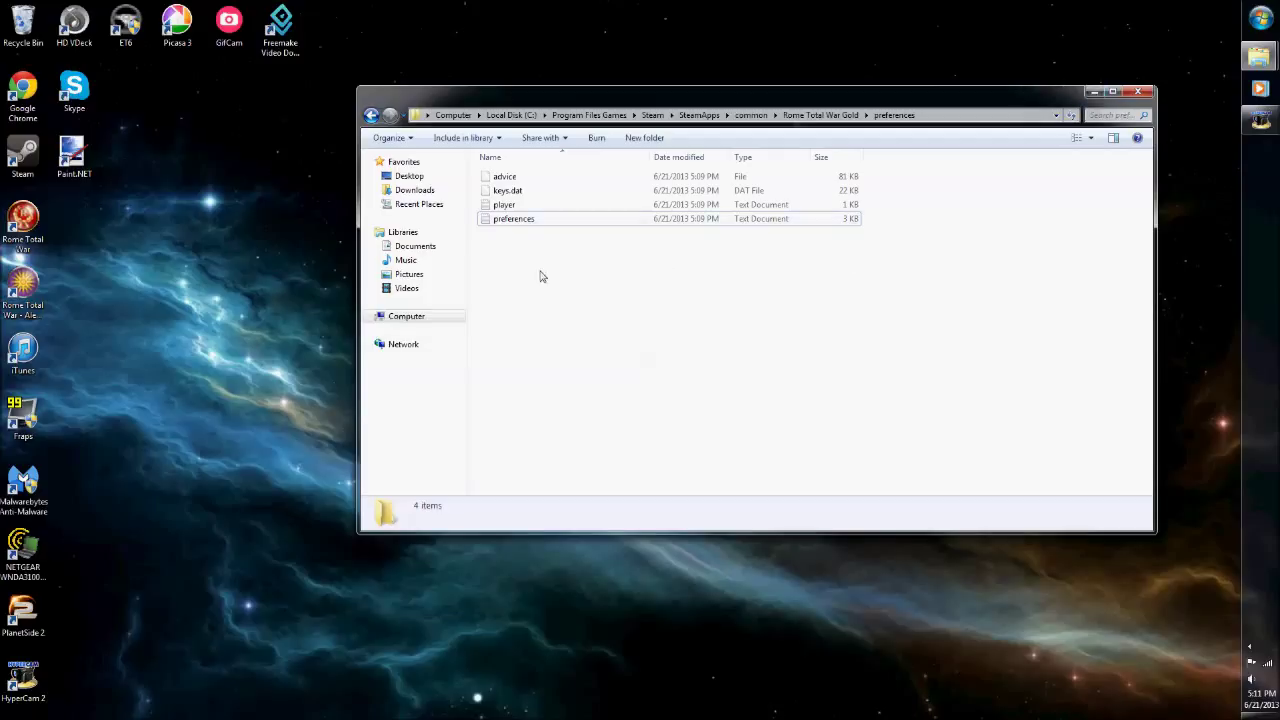
{"action": "mouse_move", "coordinate": [528, 286]}
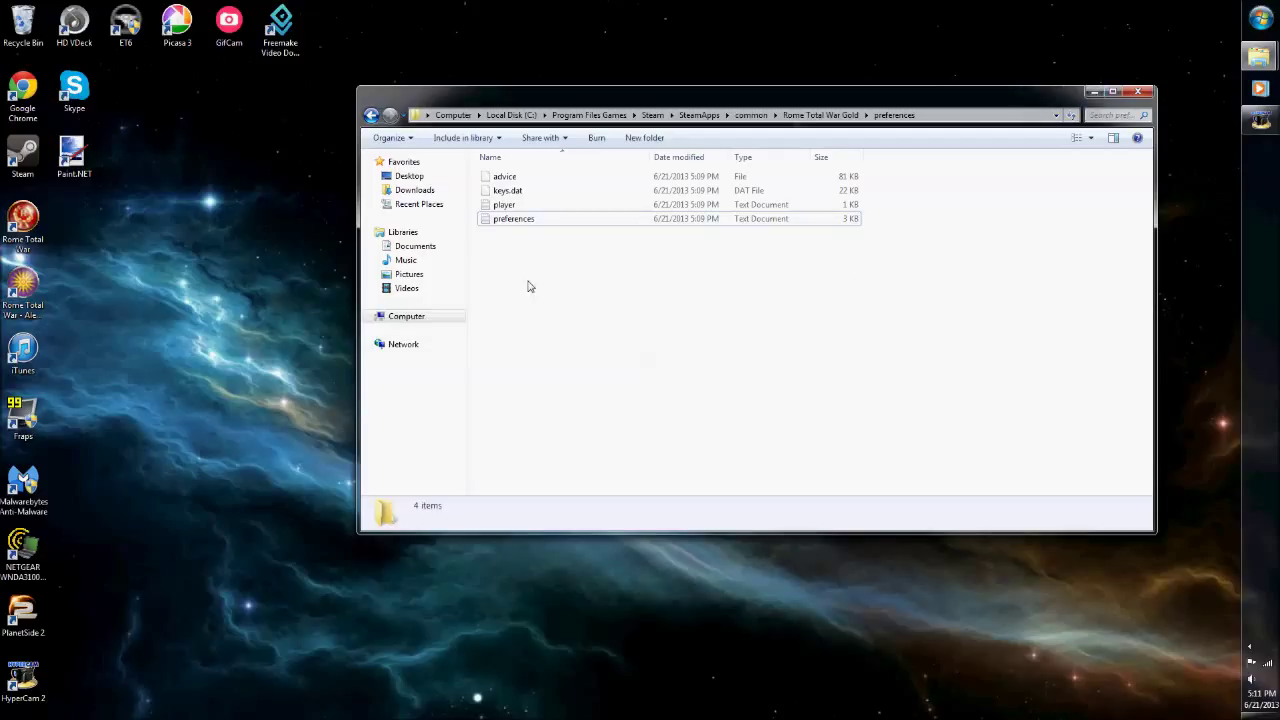
{"action": "mouse_move", "coordinate": [1096, 92]}
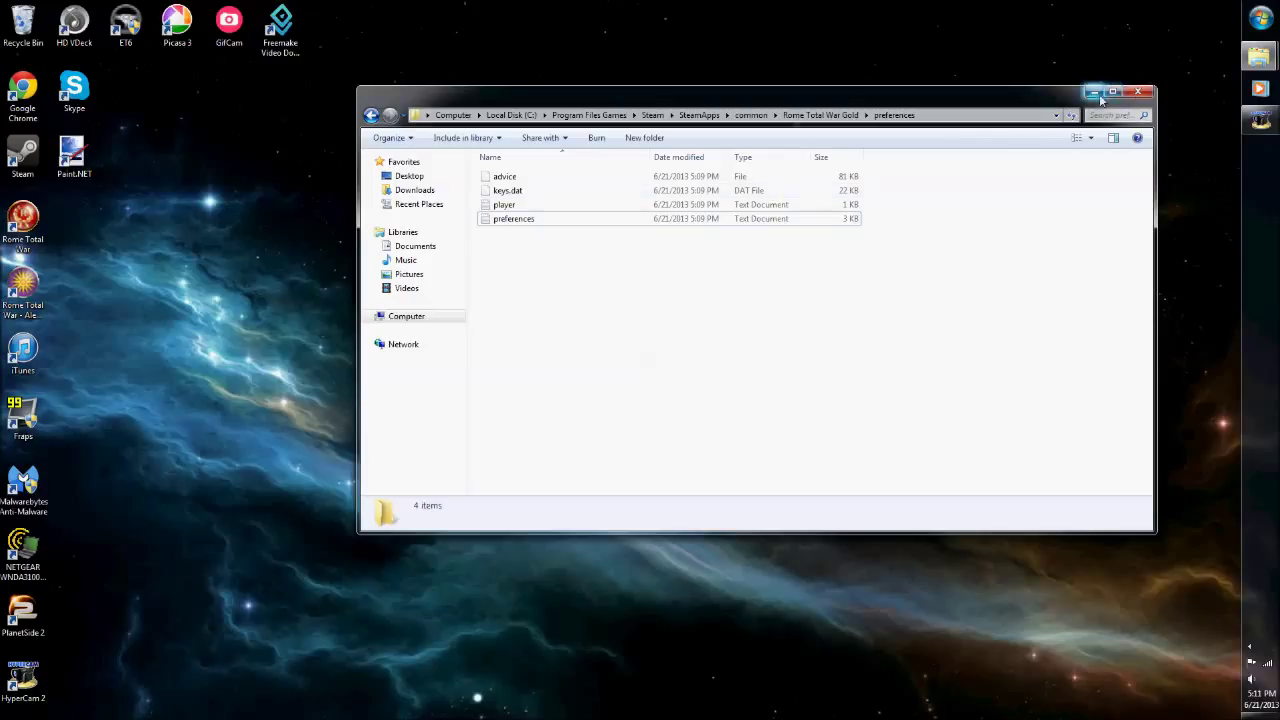
{"action": "mouse_move", "coordinate": [1092, 92]}
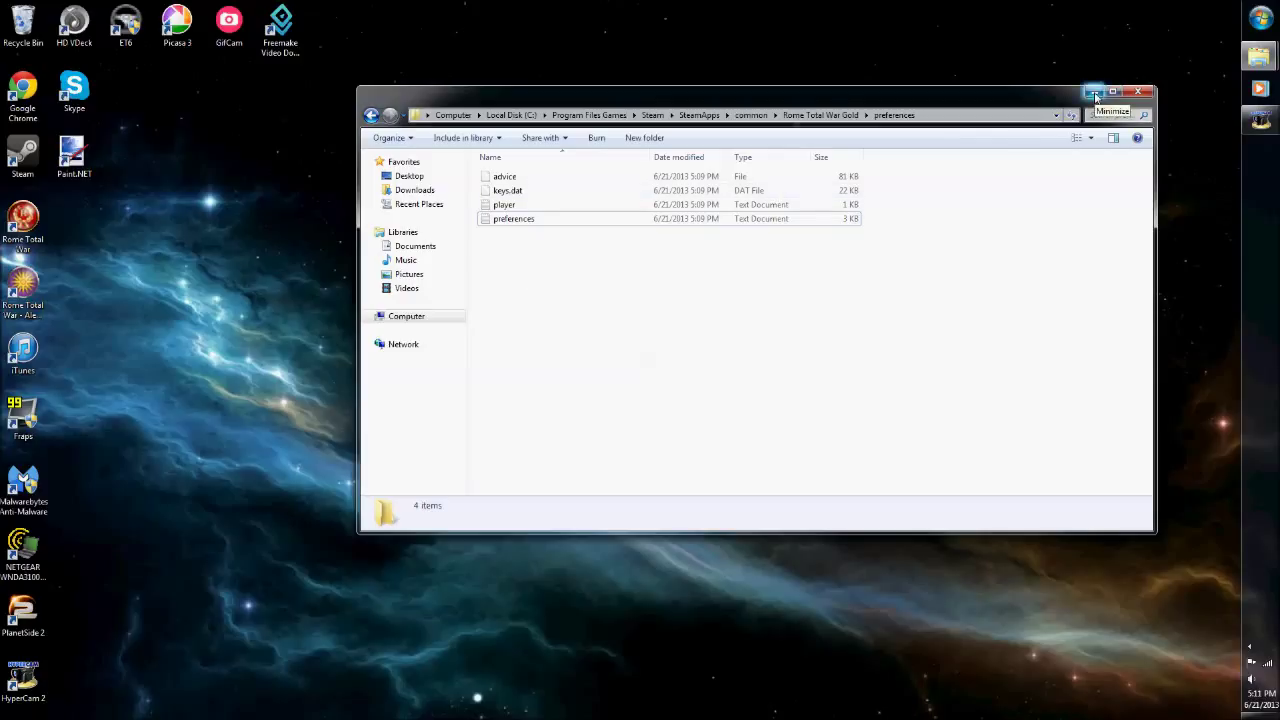